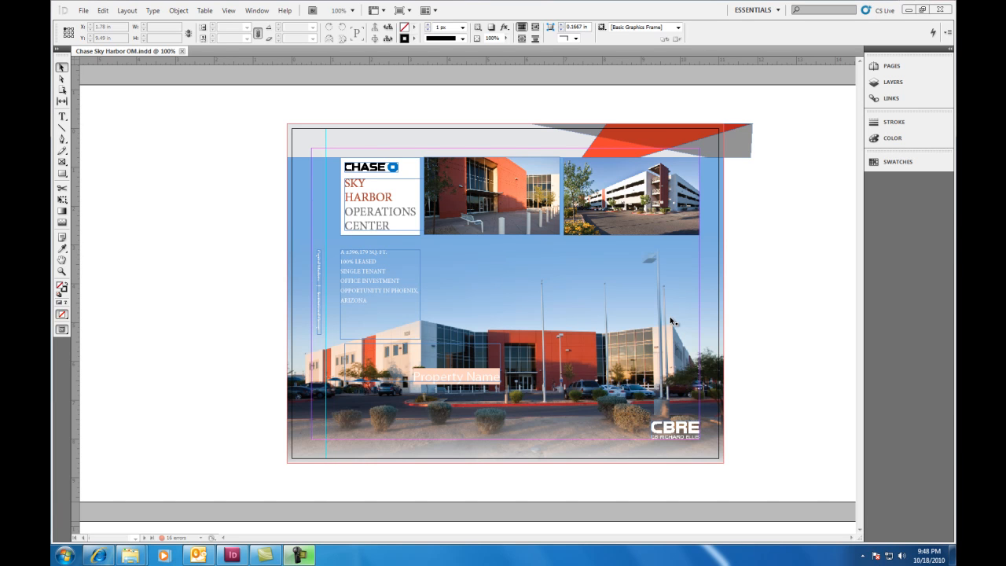
mouse_move(543, 297)
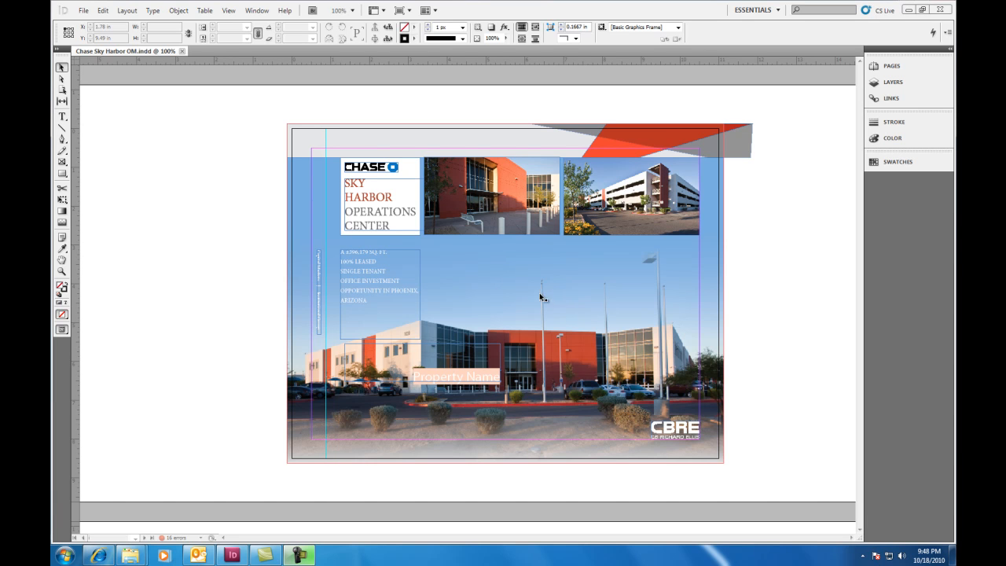
mouse_move(485, 220)
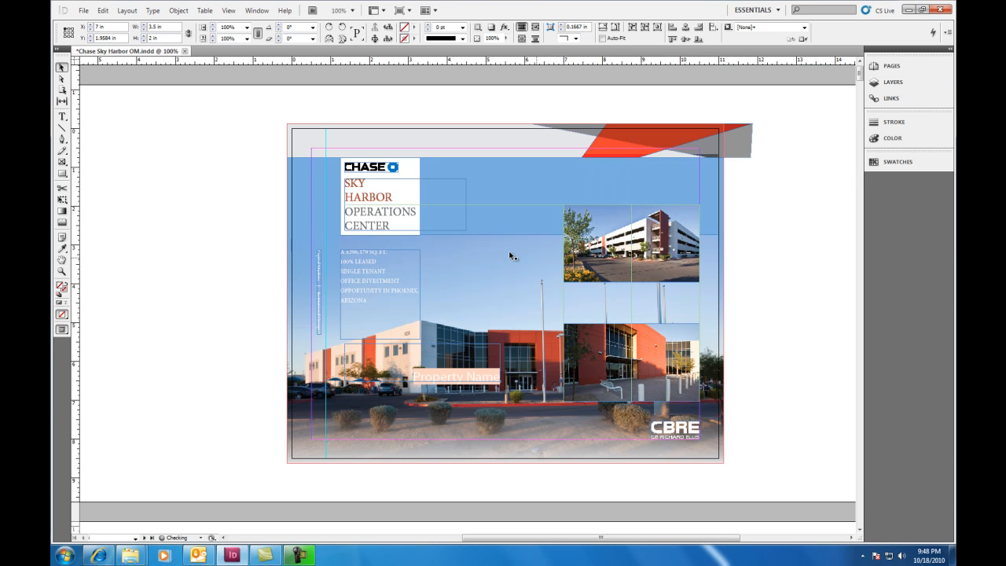
- Select the parking garage photo and undo three changes to restore the photo positions
click(632, 242)
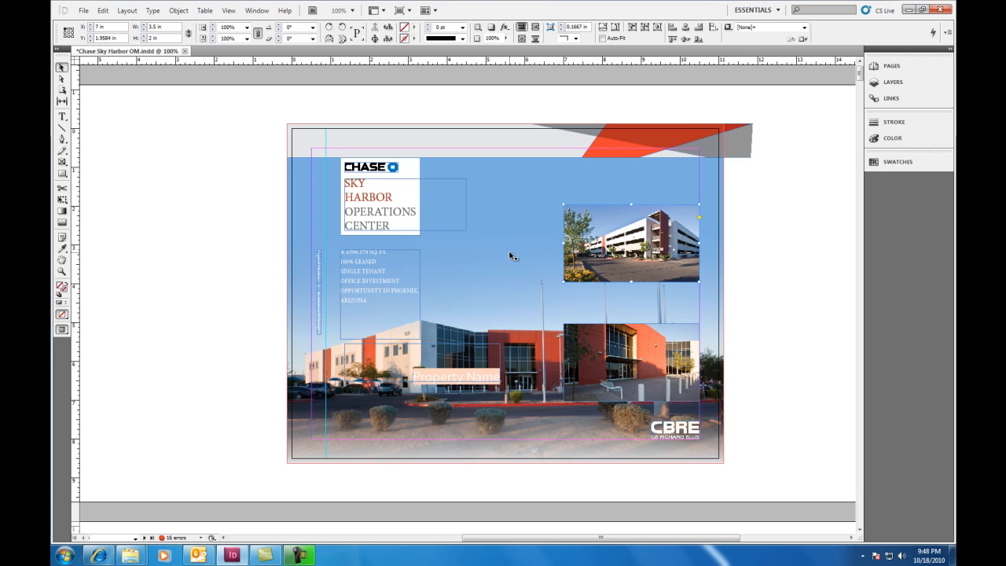
key(ctrl+z)
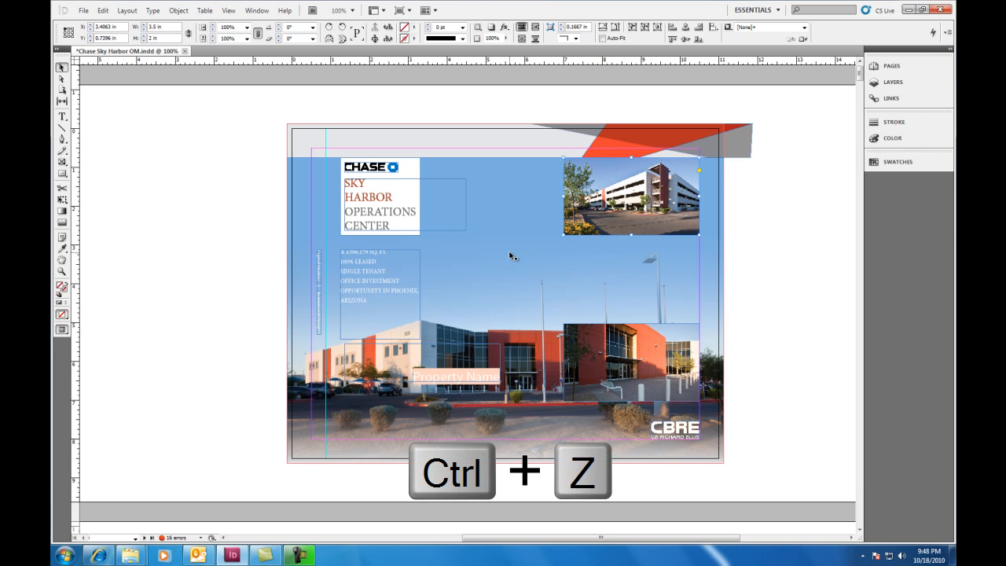
key(ctrl+z)
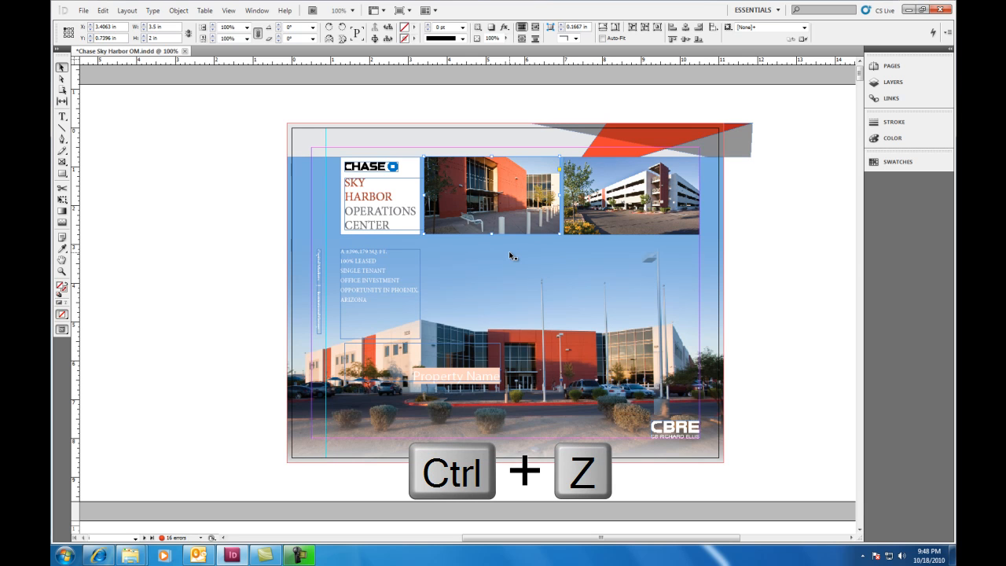
key(ctrl+z)
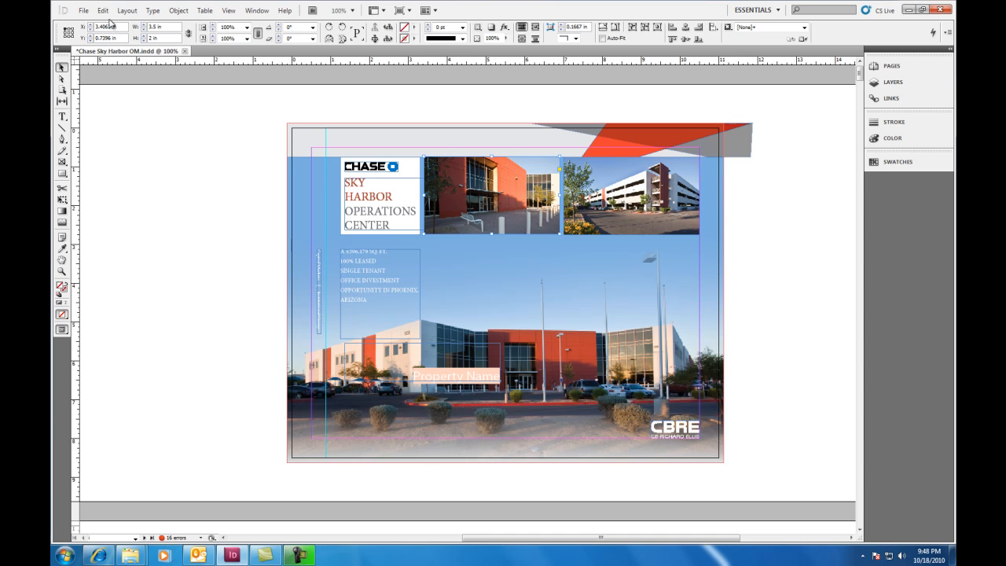
click(103, 10)
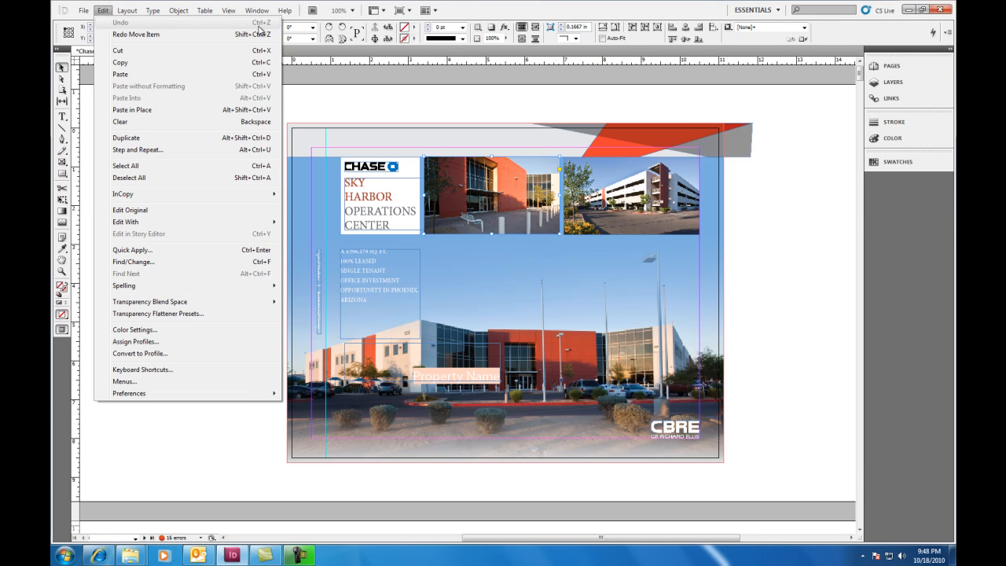
mouse_move(141, 29)
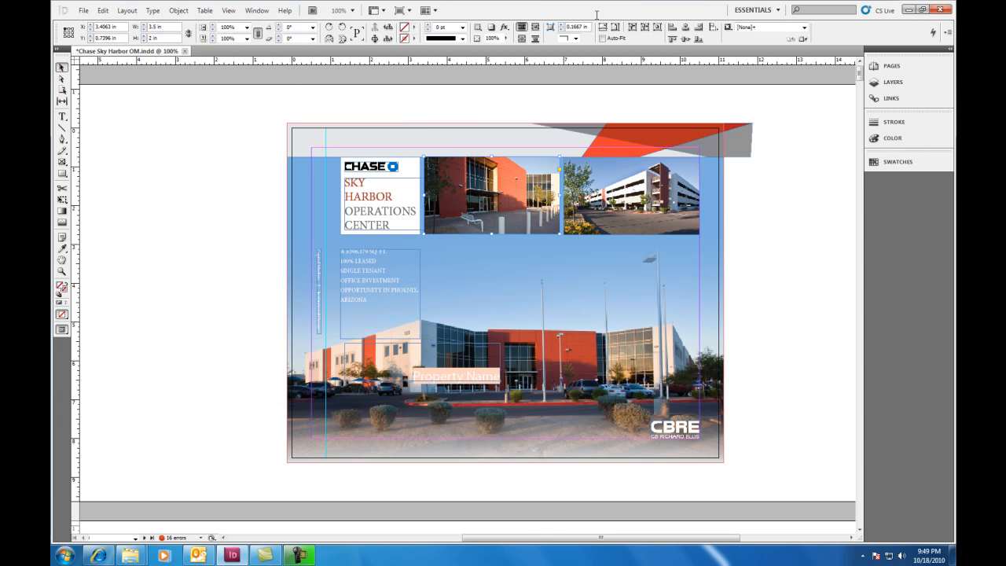
mouse_move(492, 130)
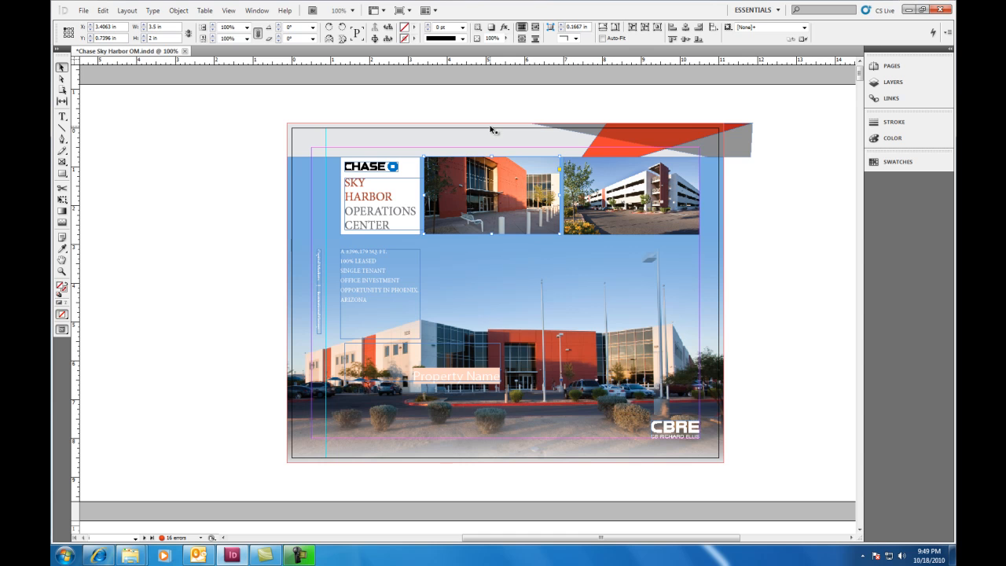
- Drag the title, photos and text toward the cover centre, then scroll the pages and back
drag(491, 197, 524, 271)
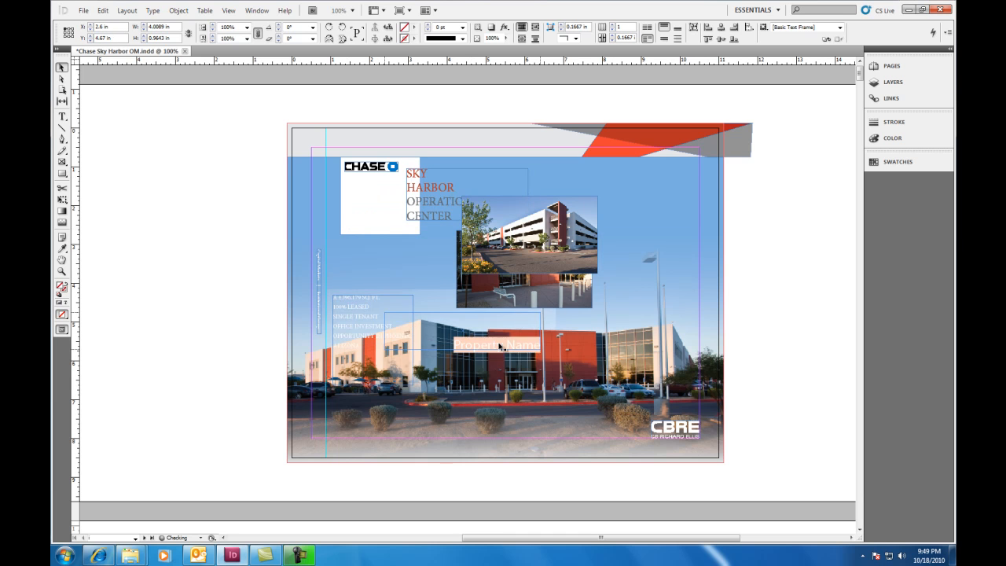
scroll(down, 3)
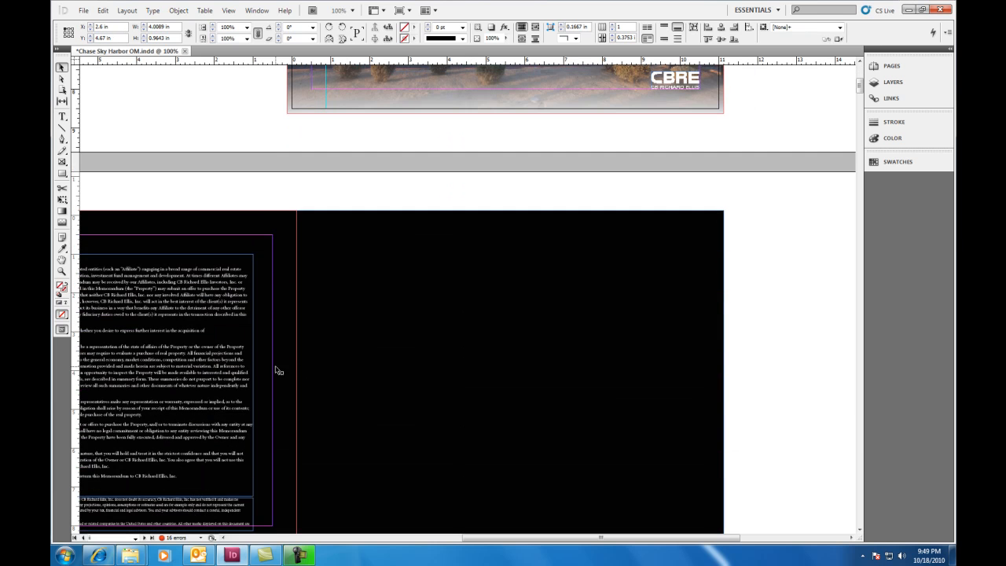
scroll(down, 3)
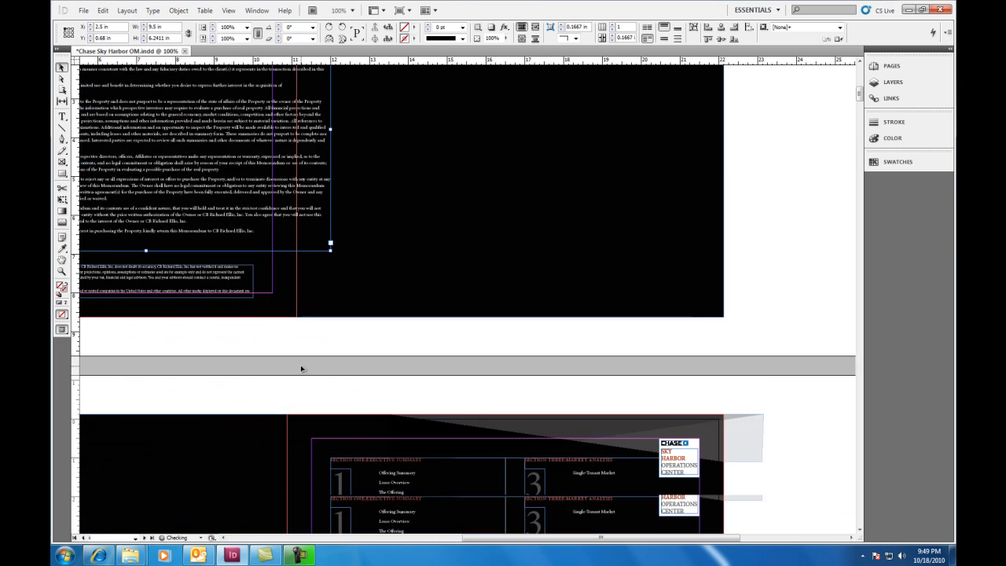
scroll(down, 3)
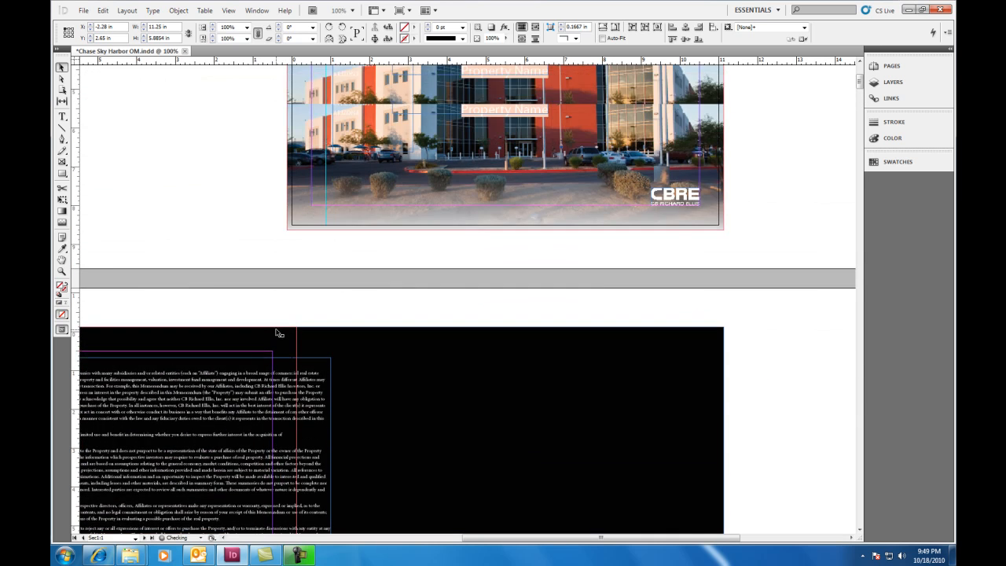
scroll(up, 3)
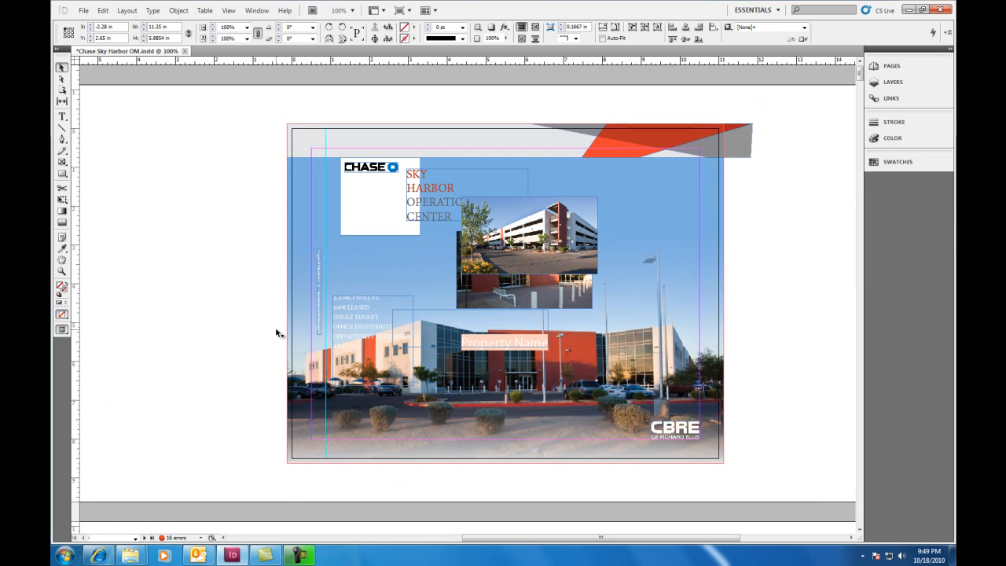
scroll(up, 3)
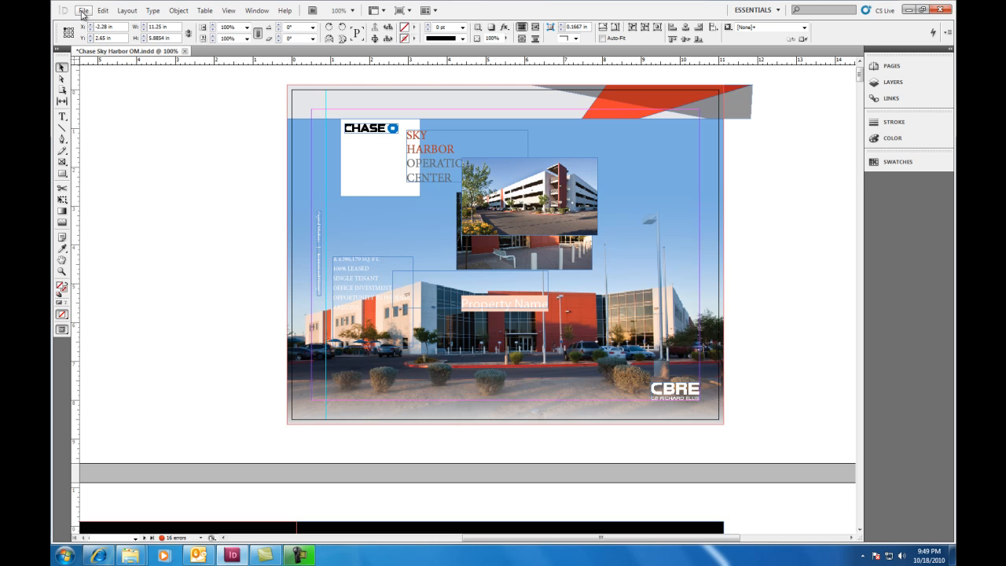
mouse_move(176, 157)
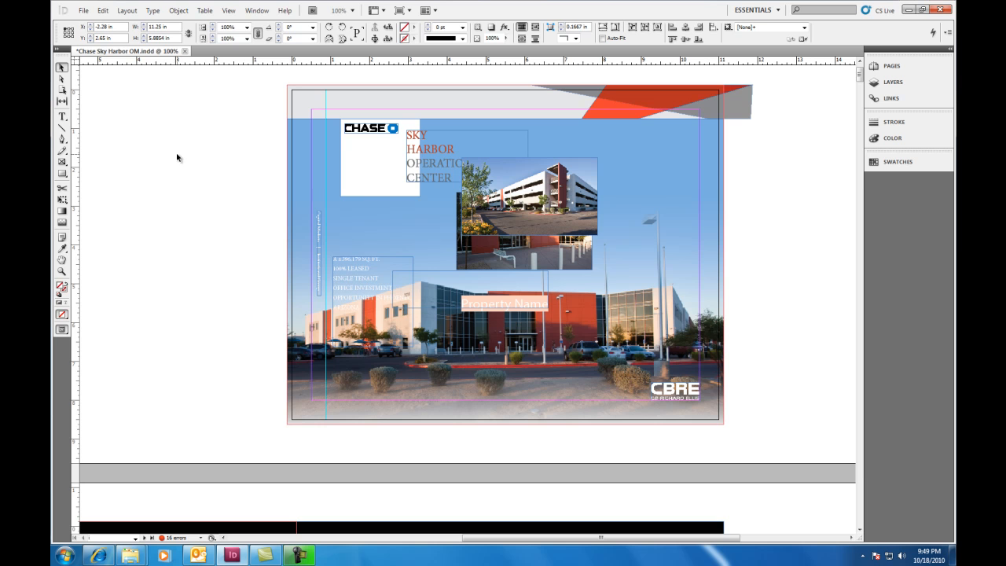
mouse_move(160, 136)
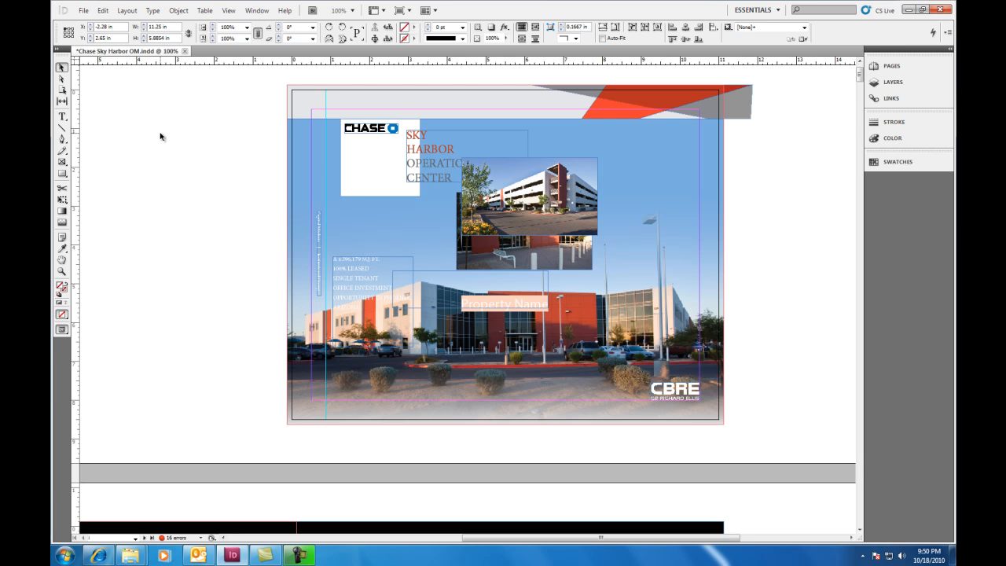
mouse_move(97, 63)
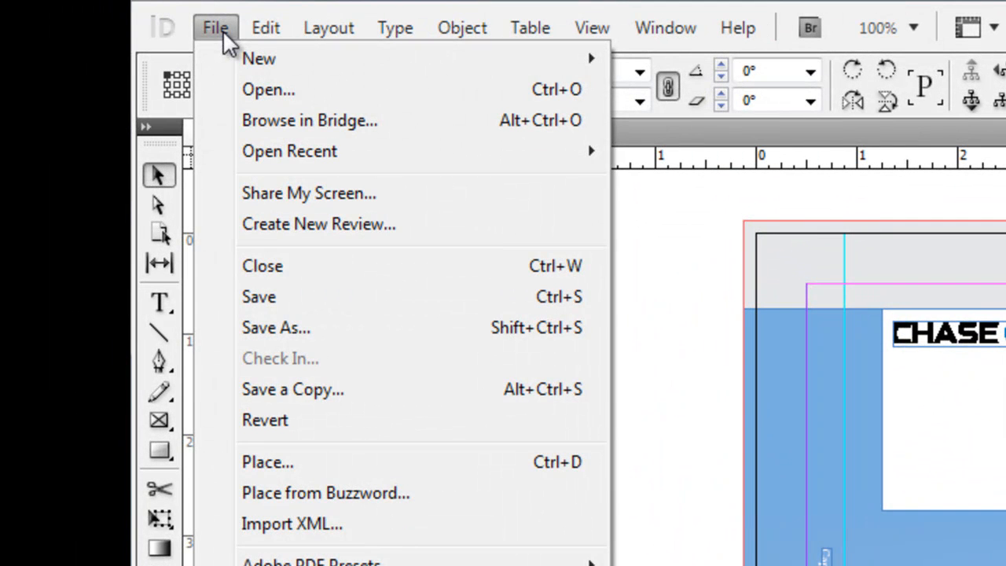
mouse_move(313, 428)
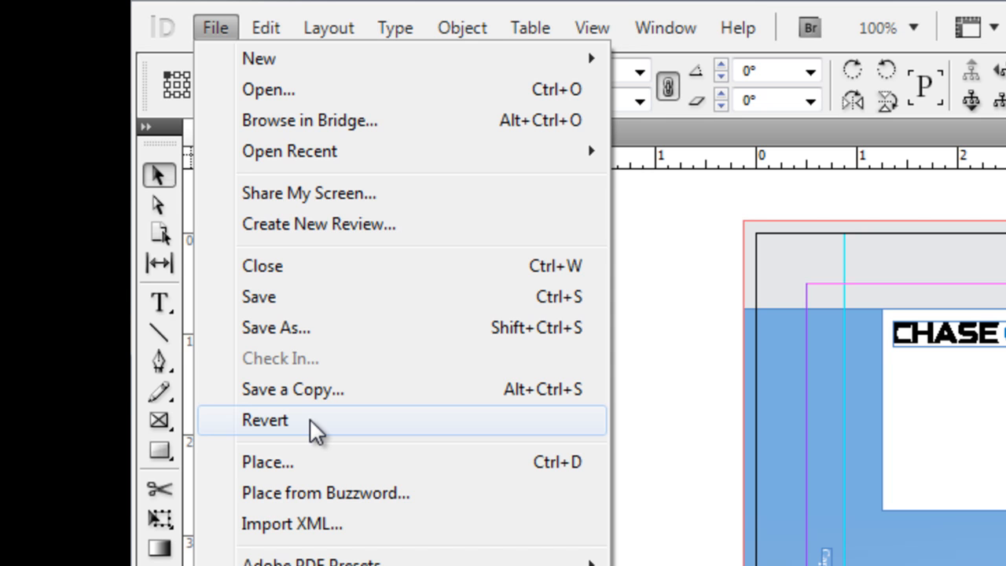
- Revert the document to its last saved version and confirm
click(265, 420)
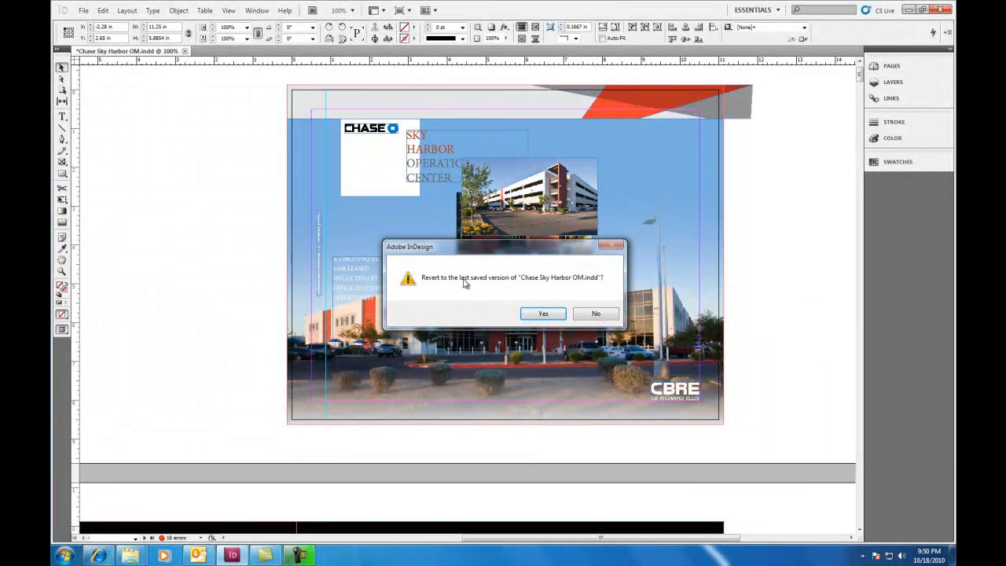
mouse_move(546, 284)
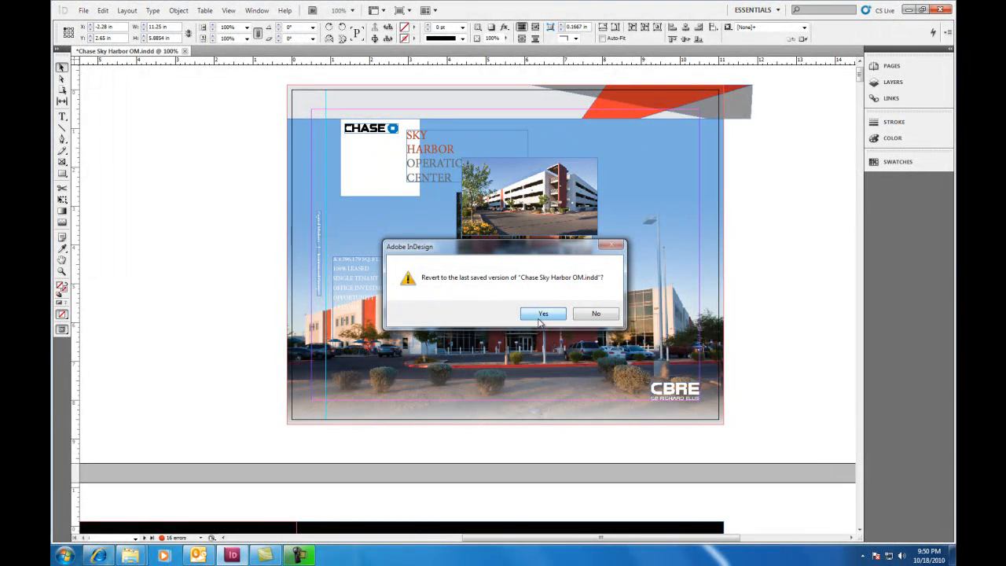
click(543, 313)
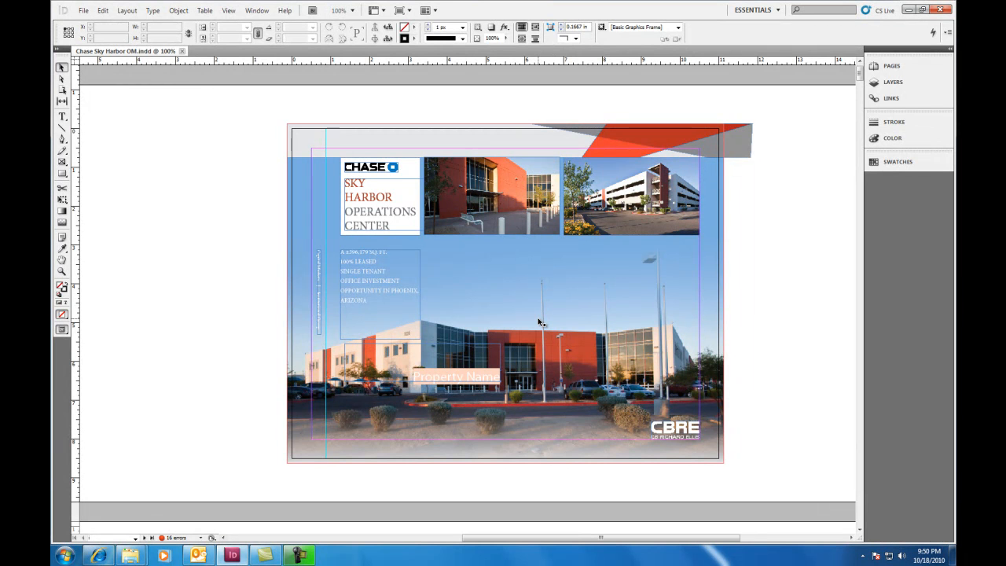
mouse_move(503, 305)
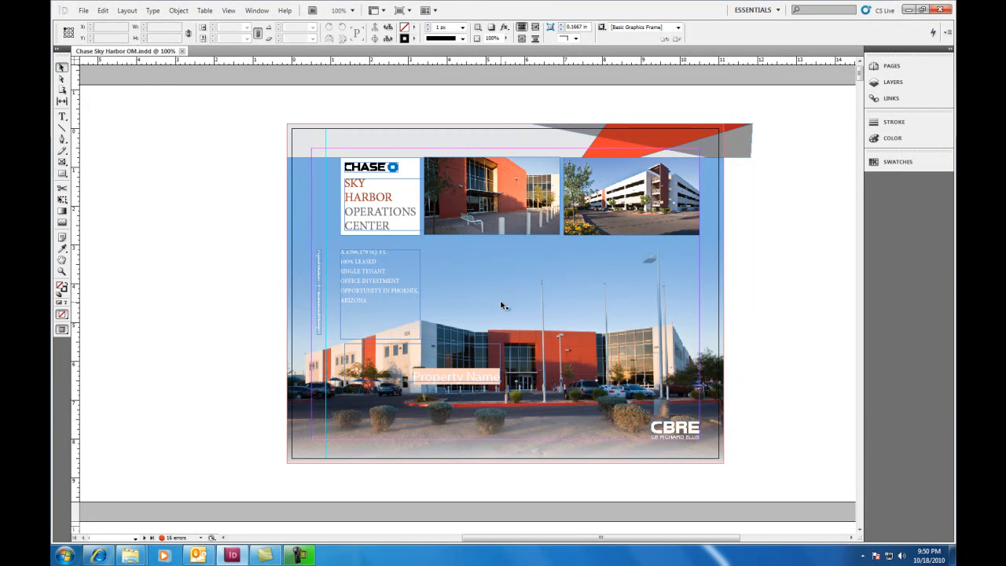
- Drag the red-building photo to X 7 in, Y 4.93 in at lower right
click(493, 195)
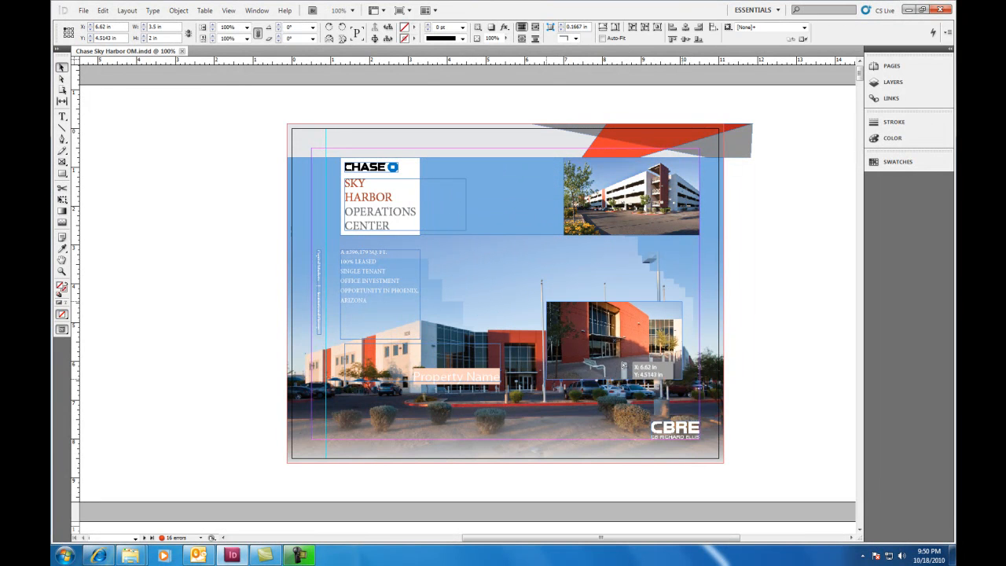
drag(621, 369, 566, 338)
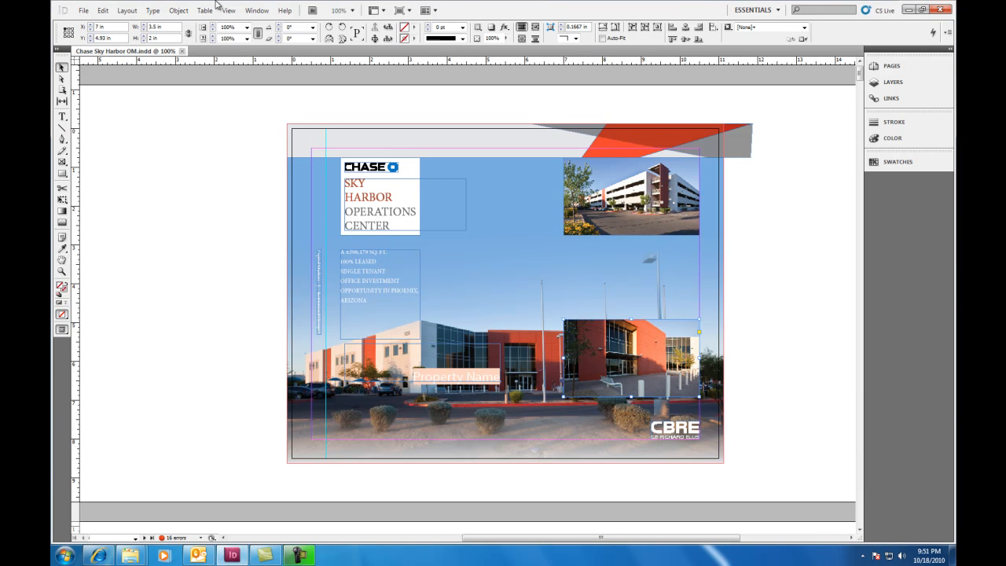
- Save a copy named 'Chase Sky Harbor OM NEW FILE.indd'
click(82, 11)
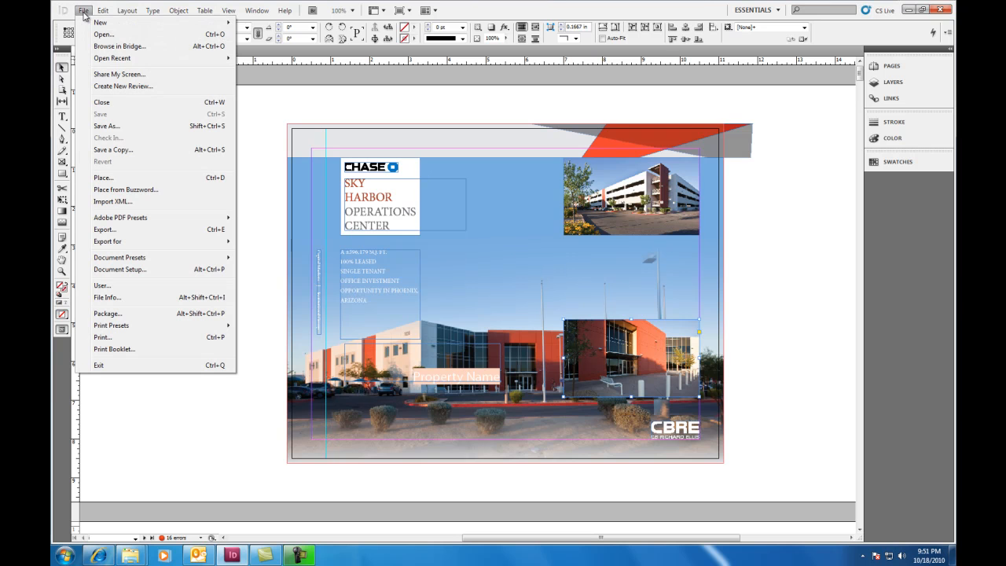
mouse_move(113, 149)
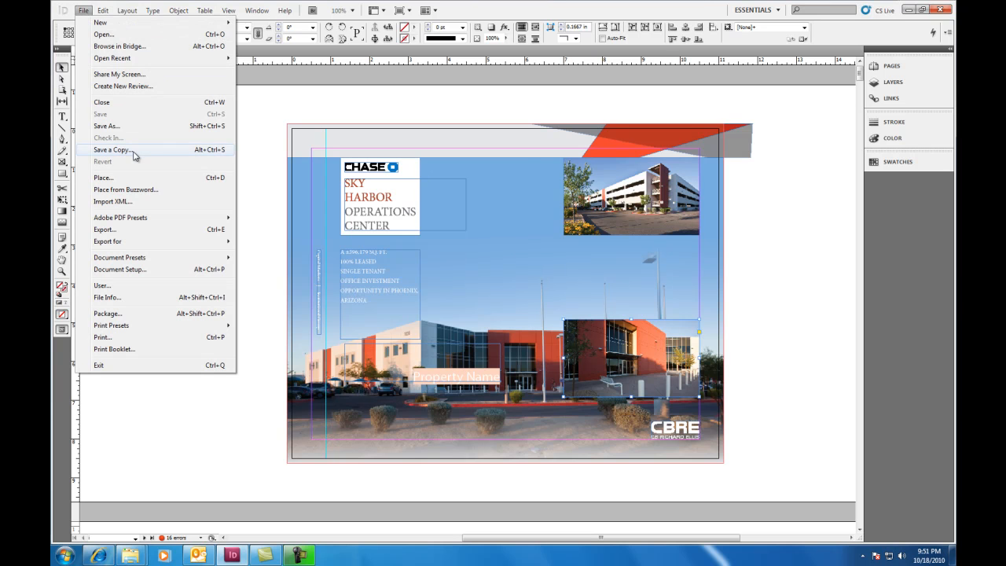
click(111, 149)
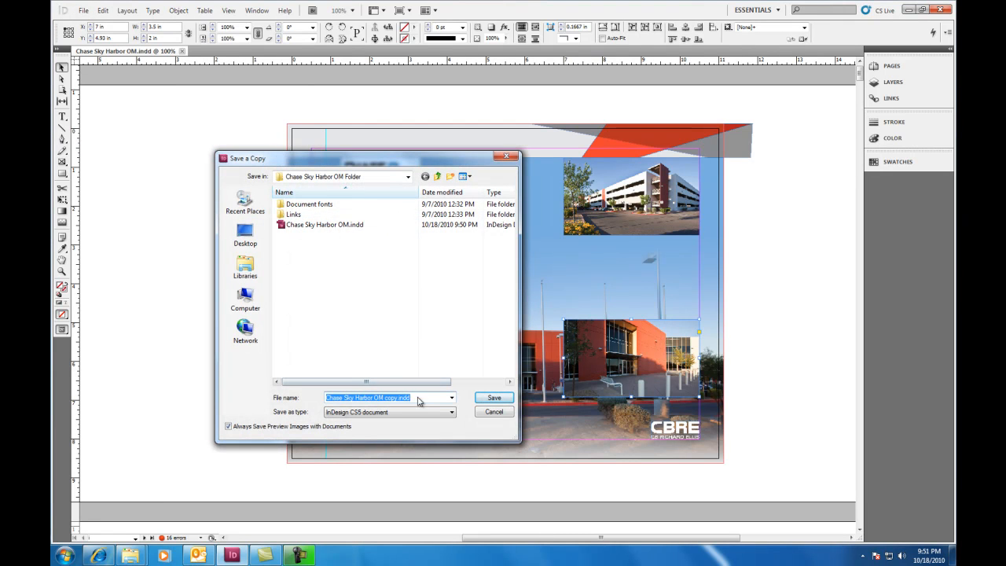
click(393, 397)
text(NEW FILE)
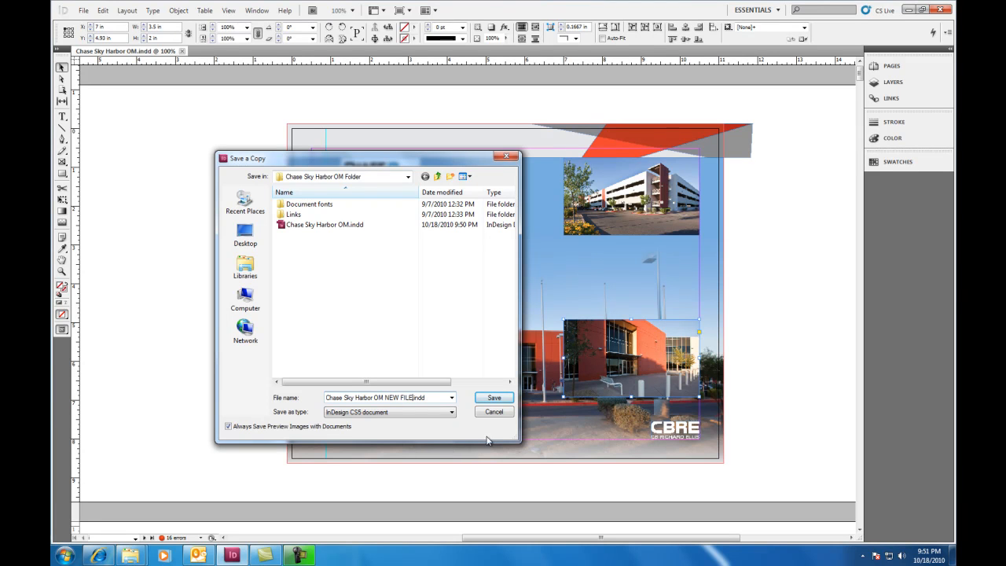
click(493, 397)
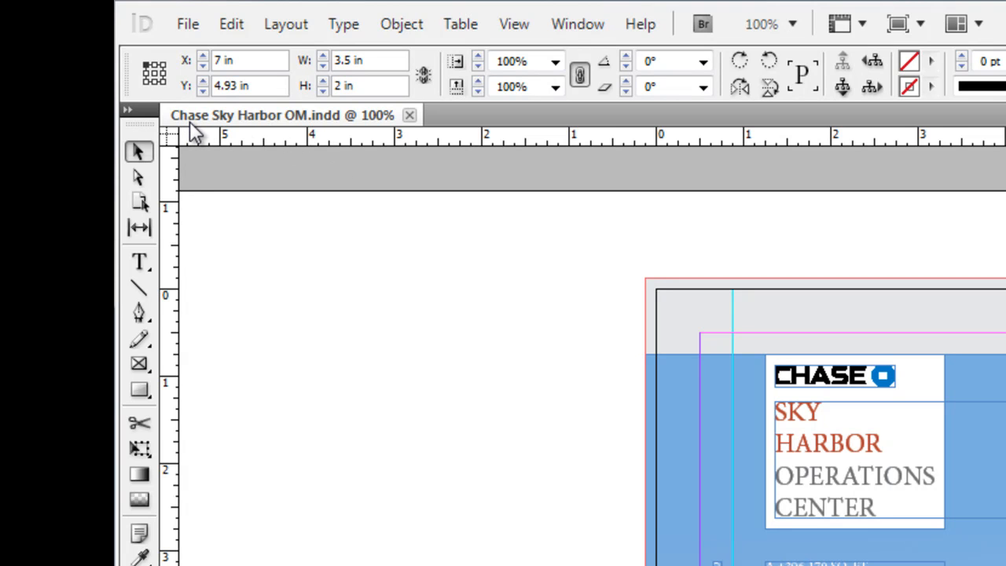
mouse_move(218, 130)
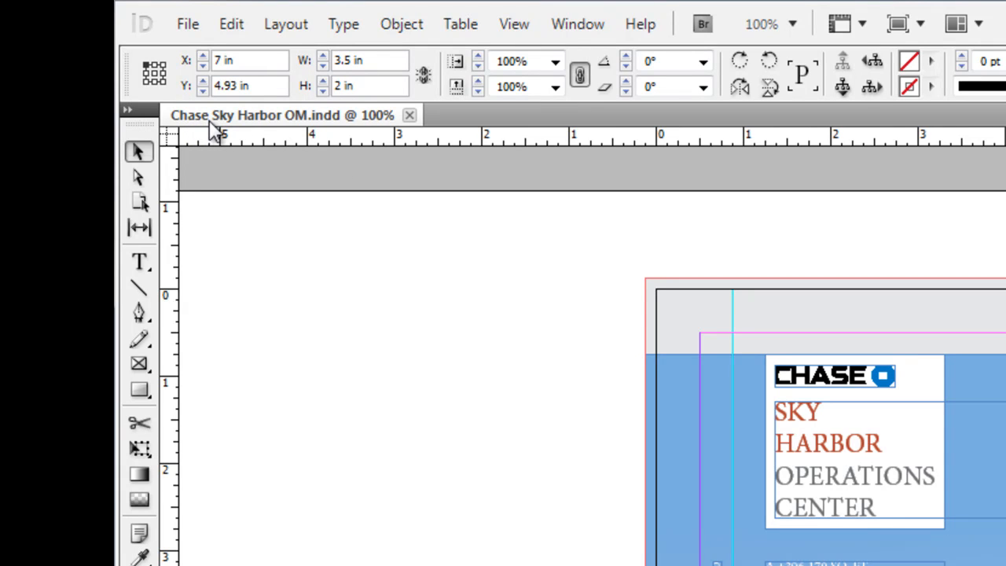
mouse_move(229, 130)
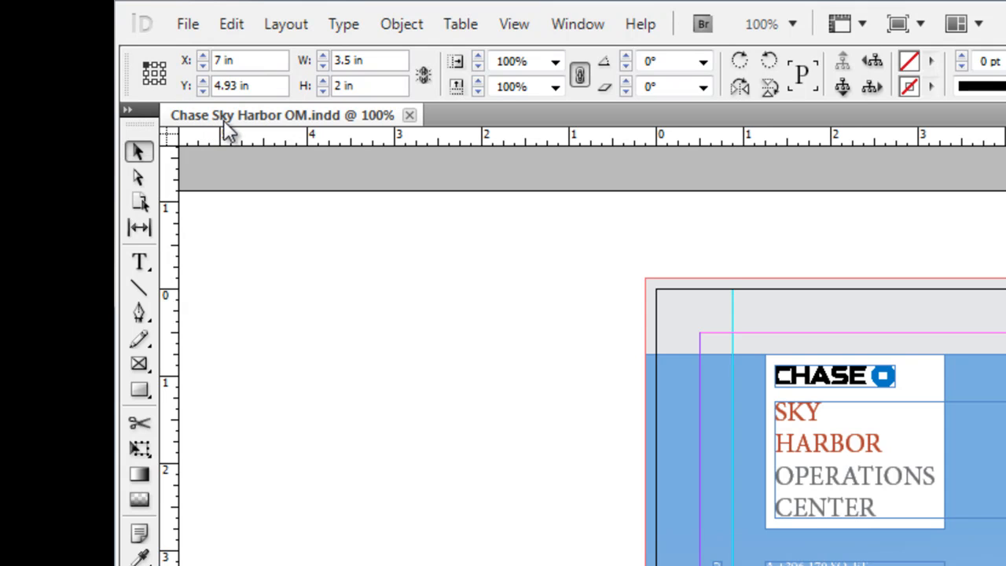
mouse_move(319, 134)
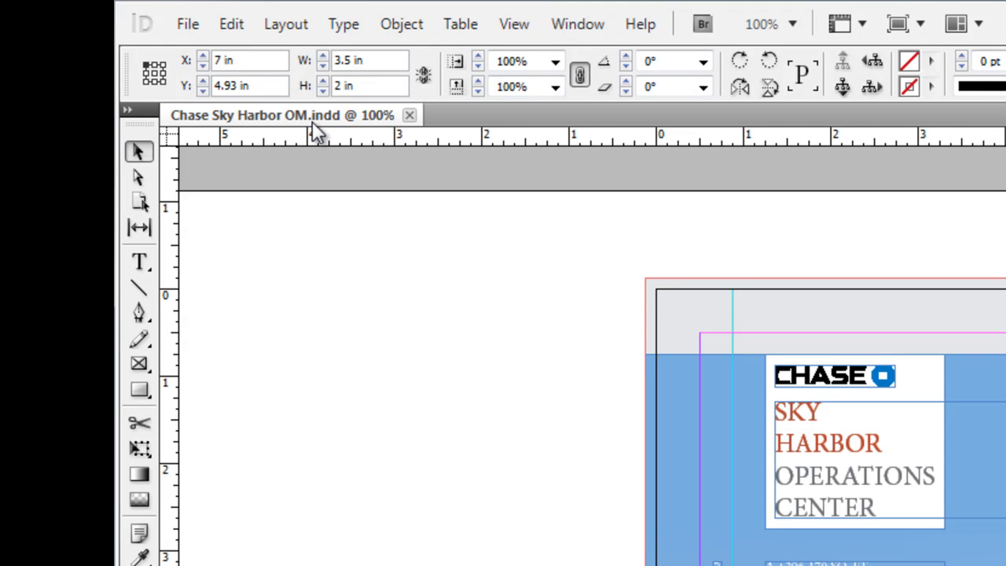
mouse_move(322, 131)
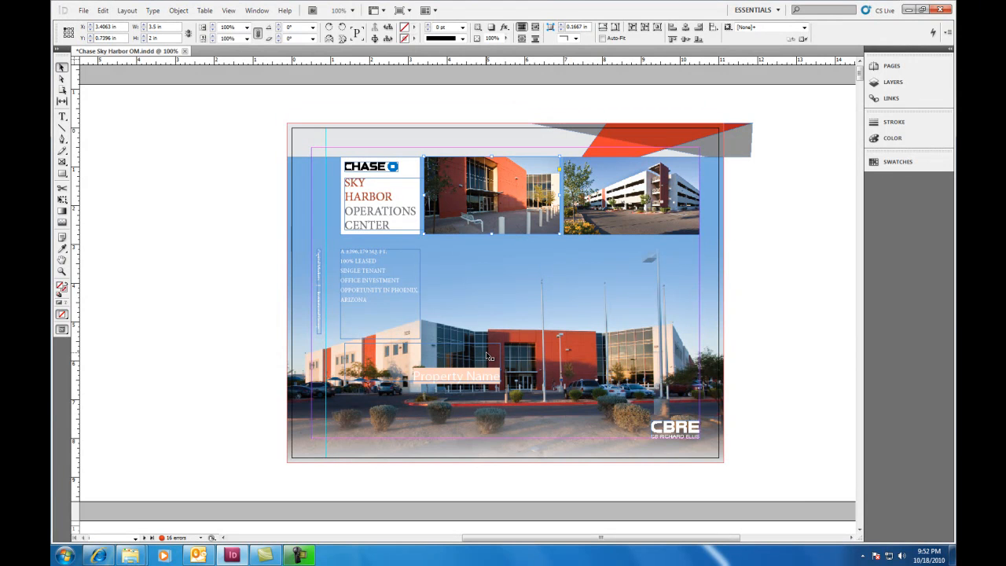
- Save the restored original cover with Ctrl+S
key(ctrl+s)
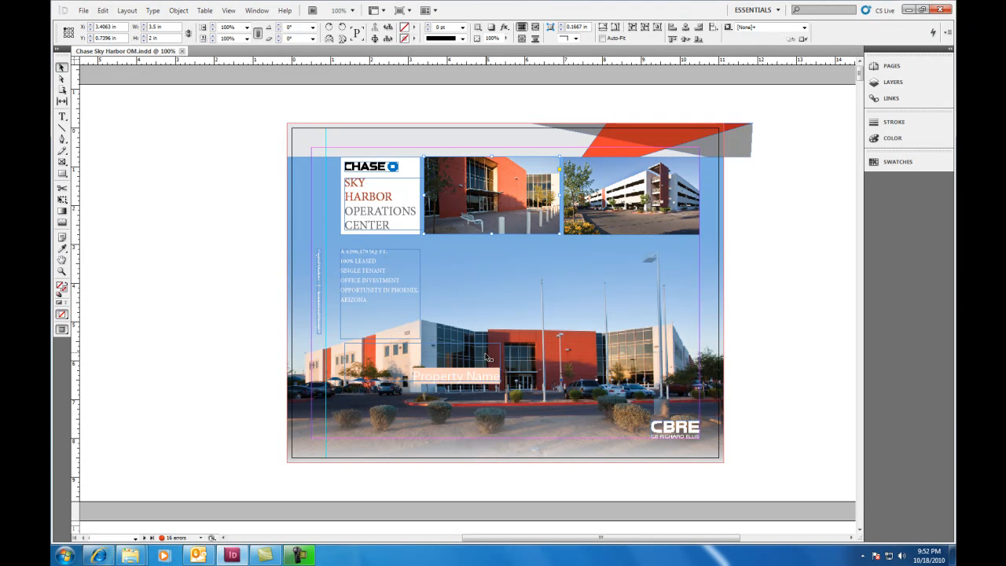
- Open 'Chase Sky Harbor OM NEW FILE.indd' from the Open dialog
click(82, 10)
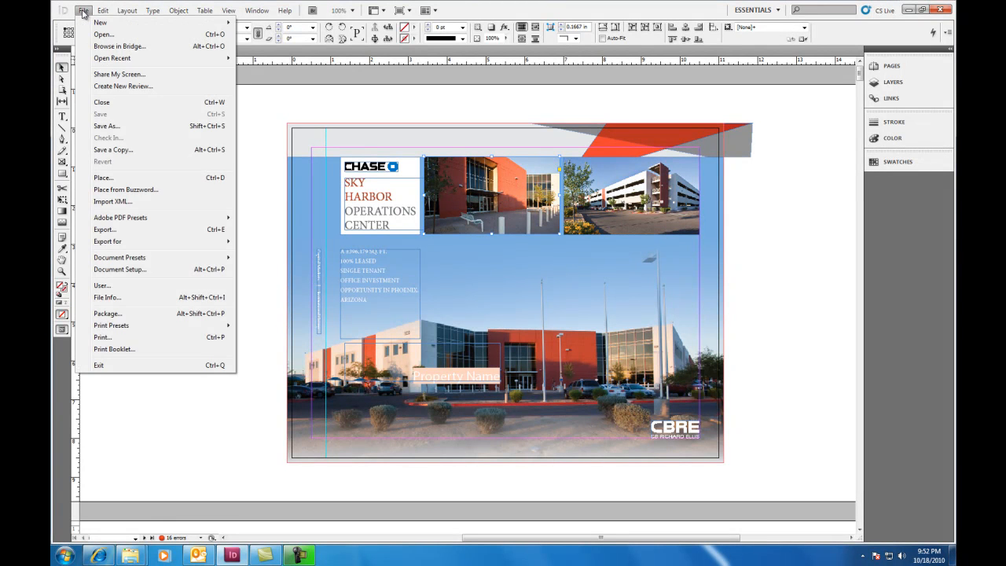
click(103, 34)
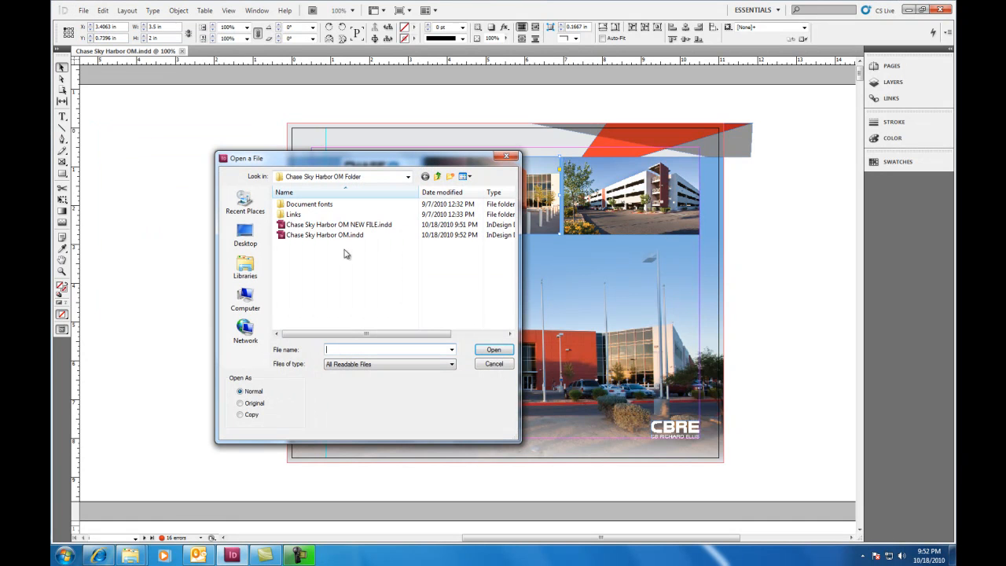
click(338, 225)
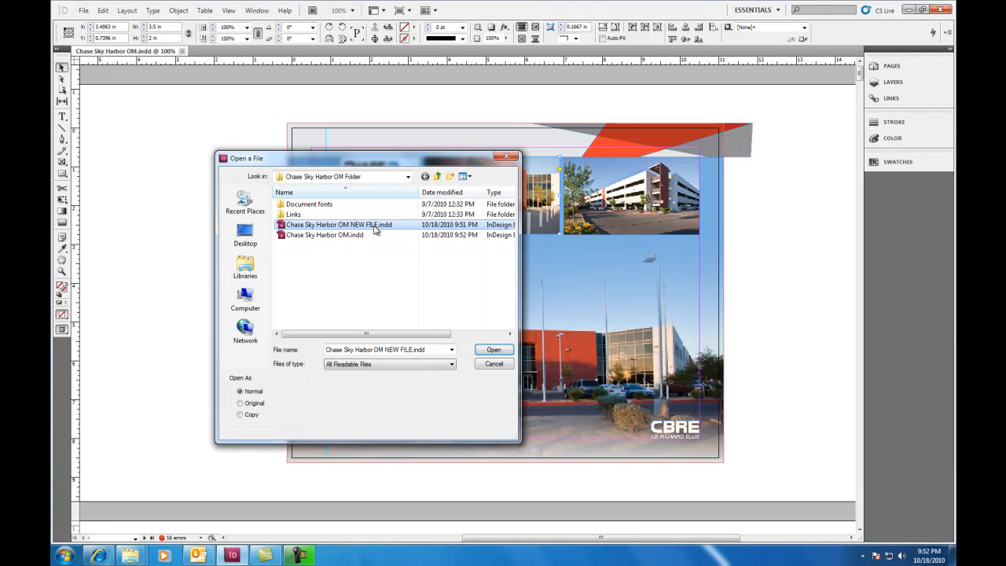
click(494, 349)
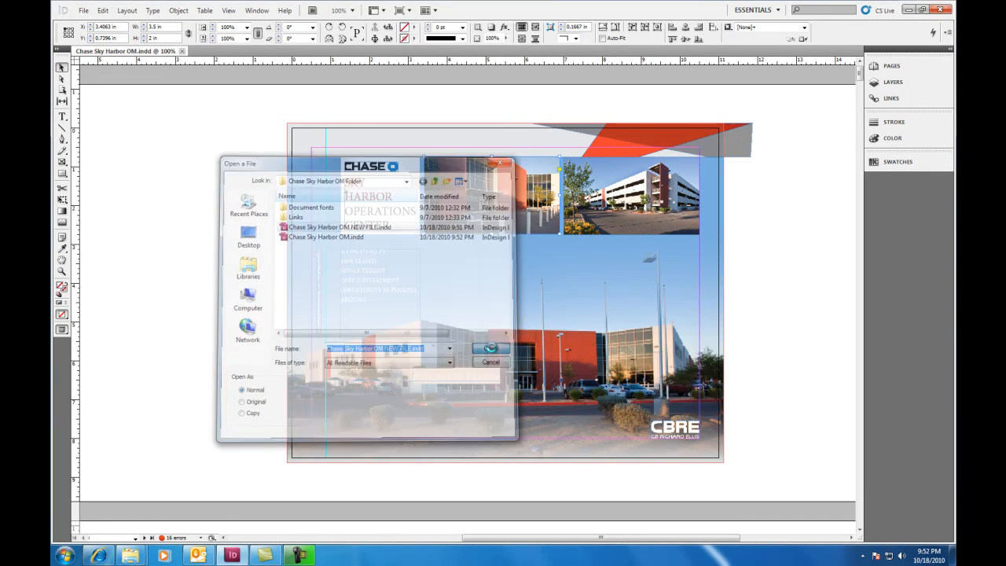
- Accept the missing-font substitution so the NEW FILE copy opens
click(489, 349)
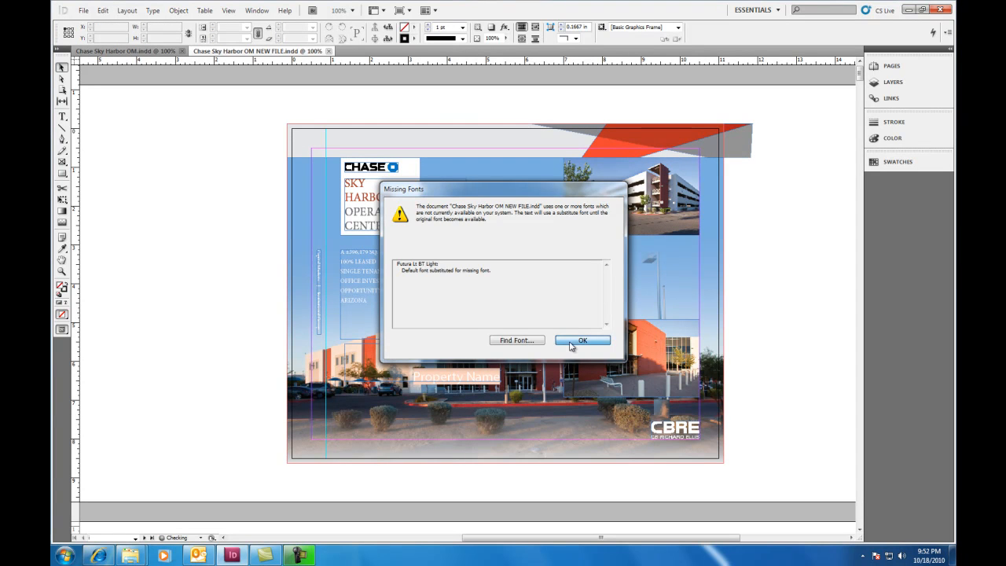
click(583, 339)
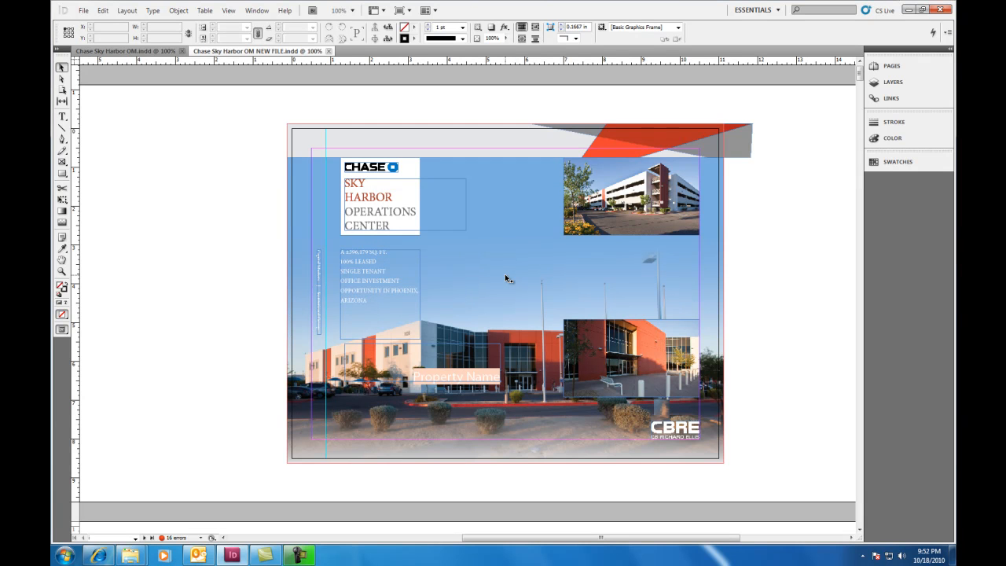
mouse_move(219, 75)
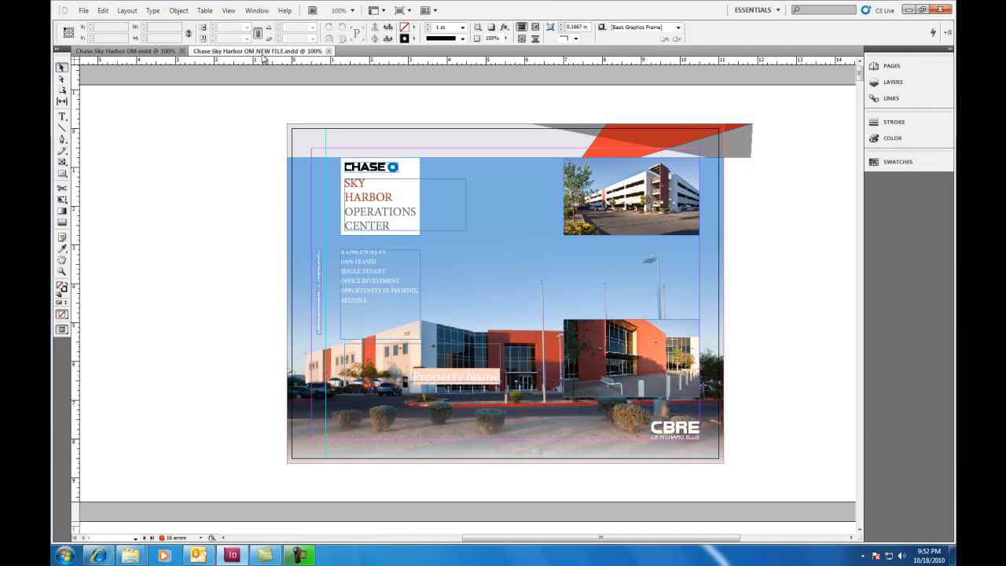
mouse_move(649, 324)
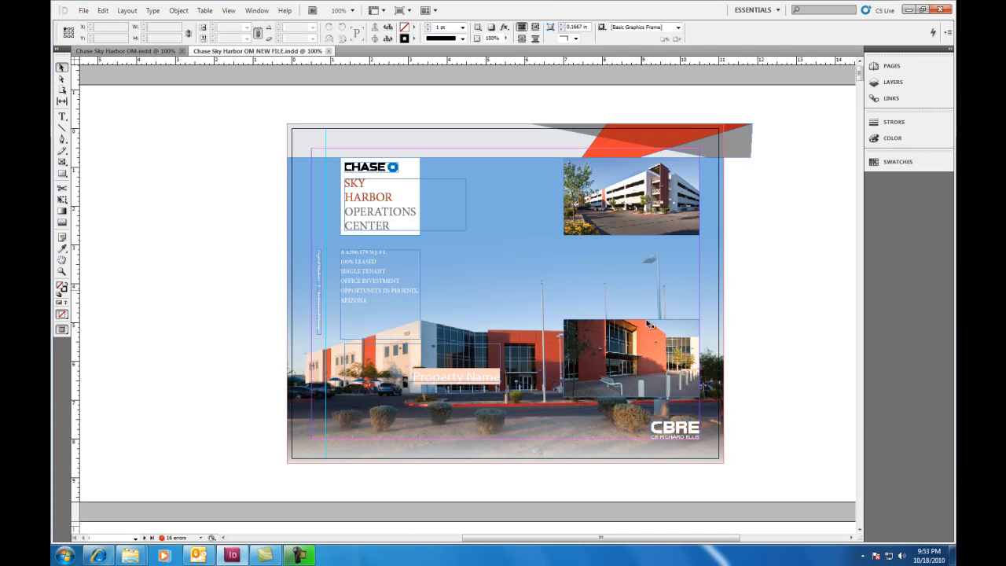
mouse_move(650, 354)
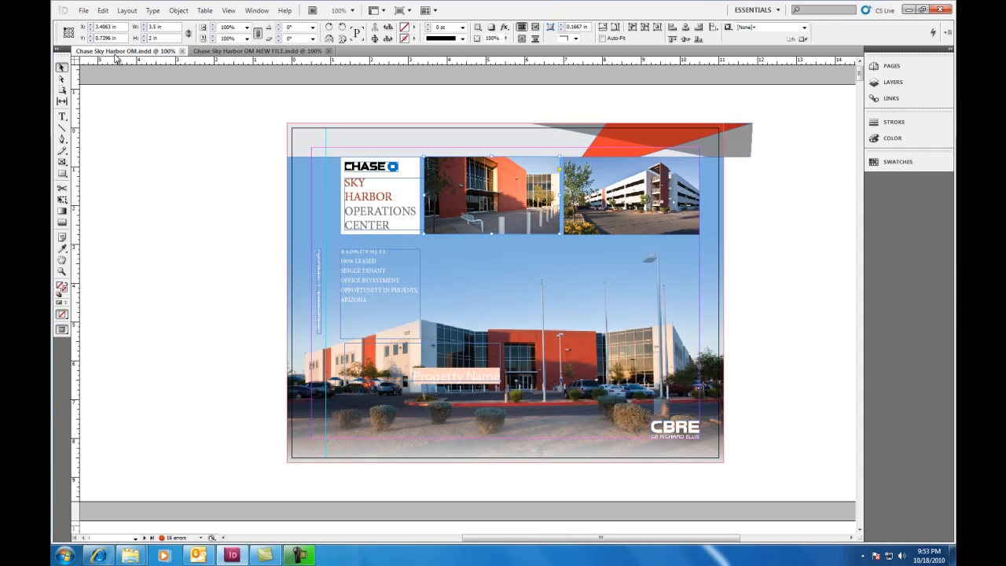
mouse_move(706, 253)
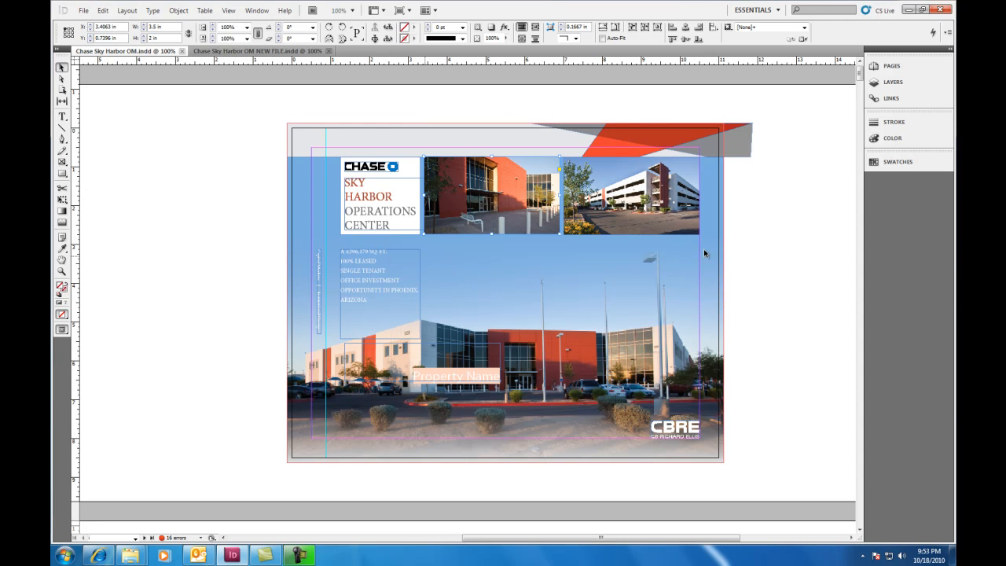
mouse_move(234, 63)
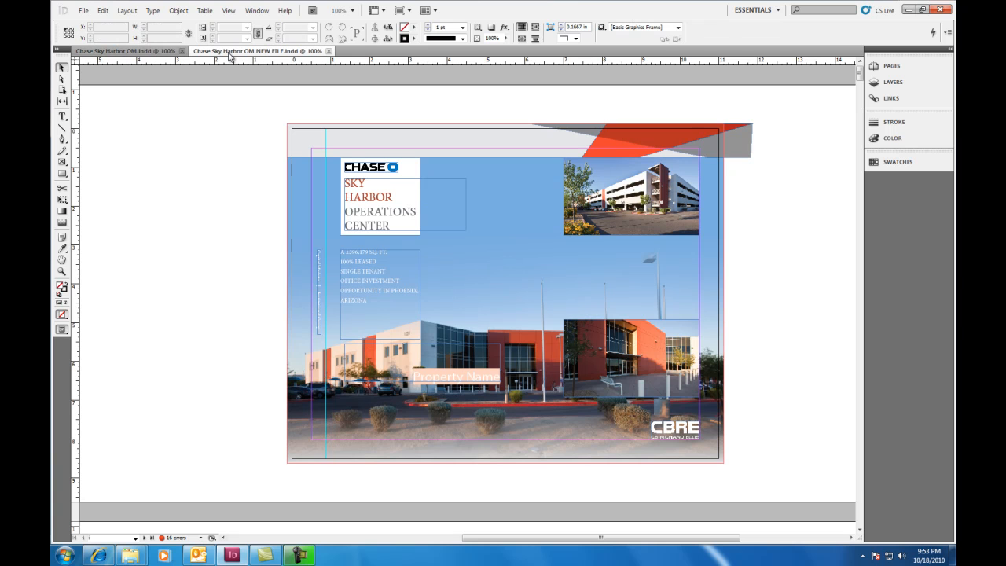
mouse_move(663, 367)
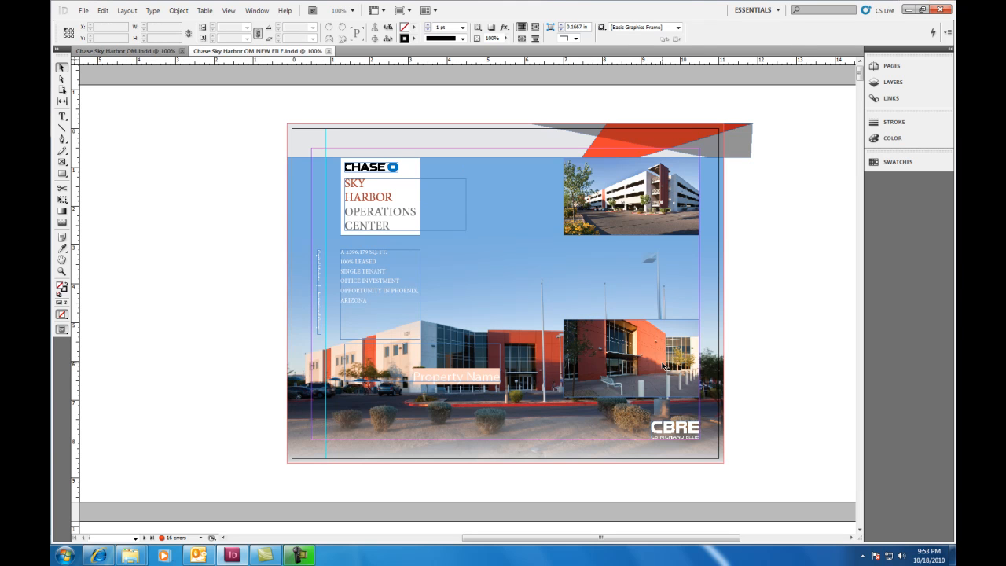